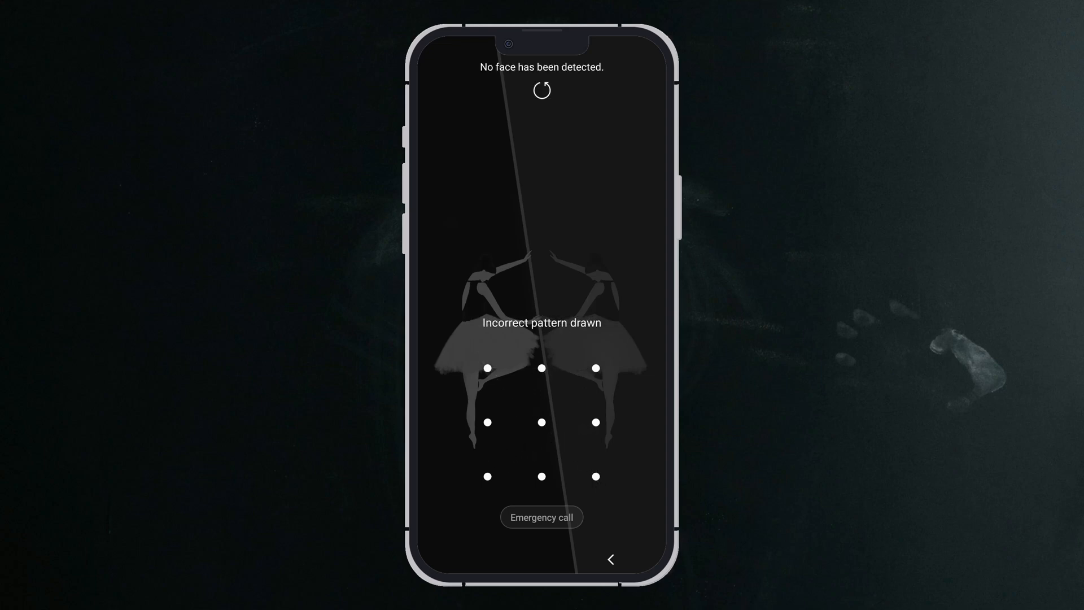
Try an unlock pattern on the phone, then scroll down the Dr.Fone homepage to the feature showcase.
{"action": "left_click_drag", "start_coordinate": [488, 477], "coordinate": [595, 477]}
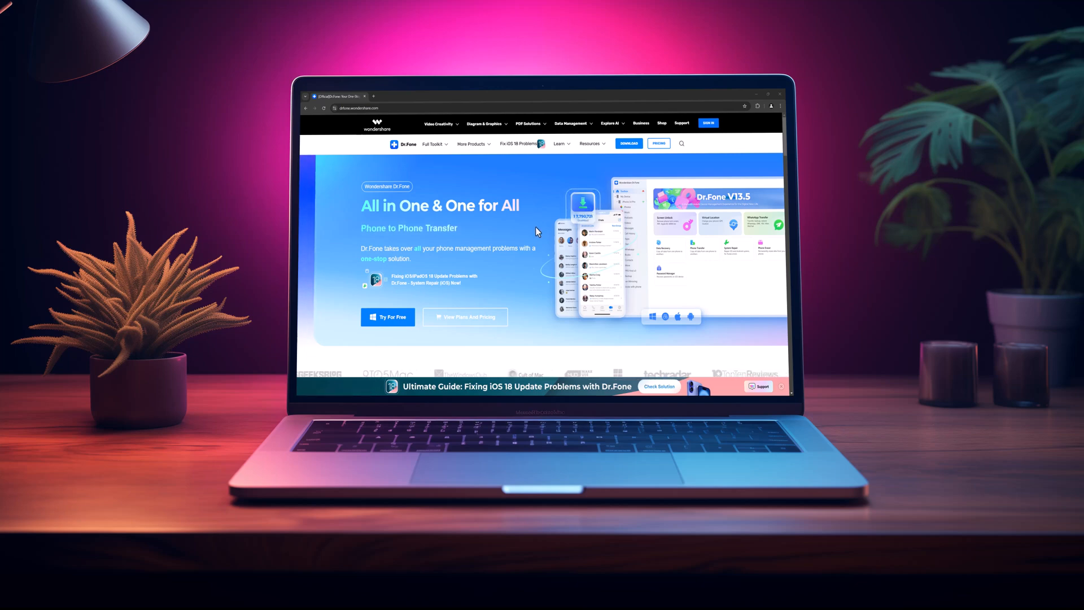
{"action": "scroll", "scroll_direction": "down", "scroll_amount": 3}
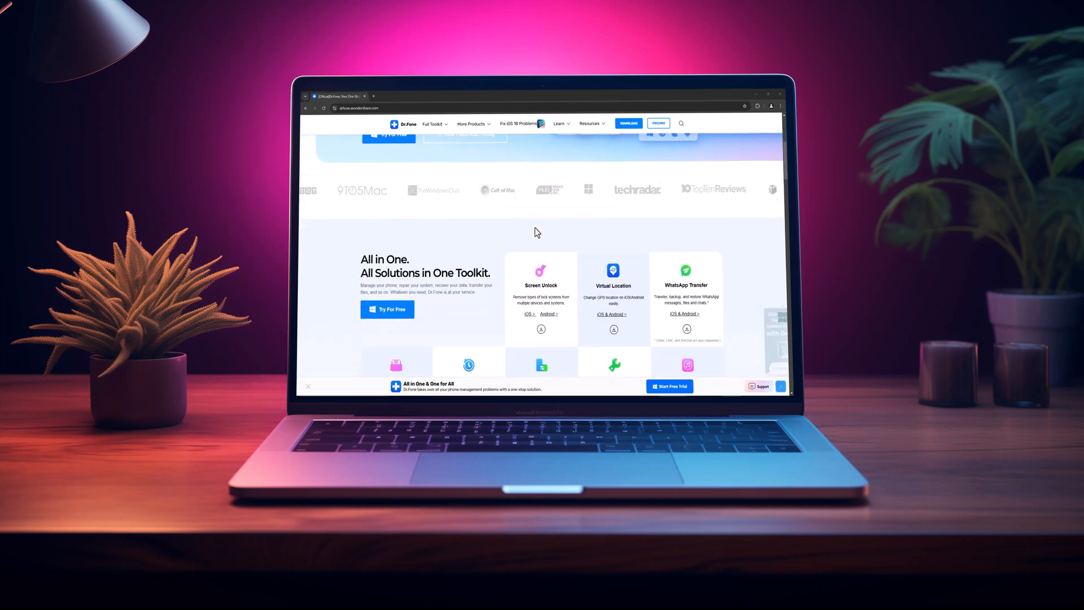
{"action": "scroll", "scroll_direction": "down", "scroll_amount": 3}
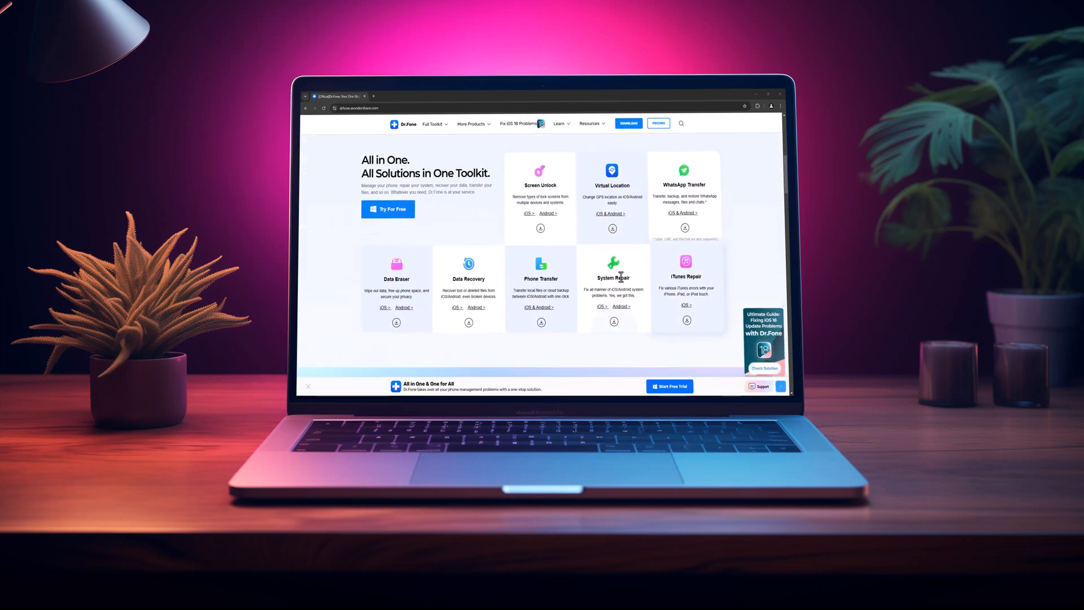
{"action": "mouse_move", "coordinate": [346, 274]}
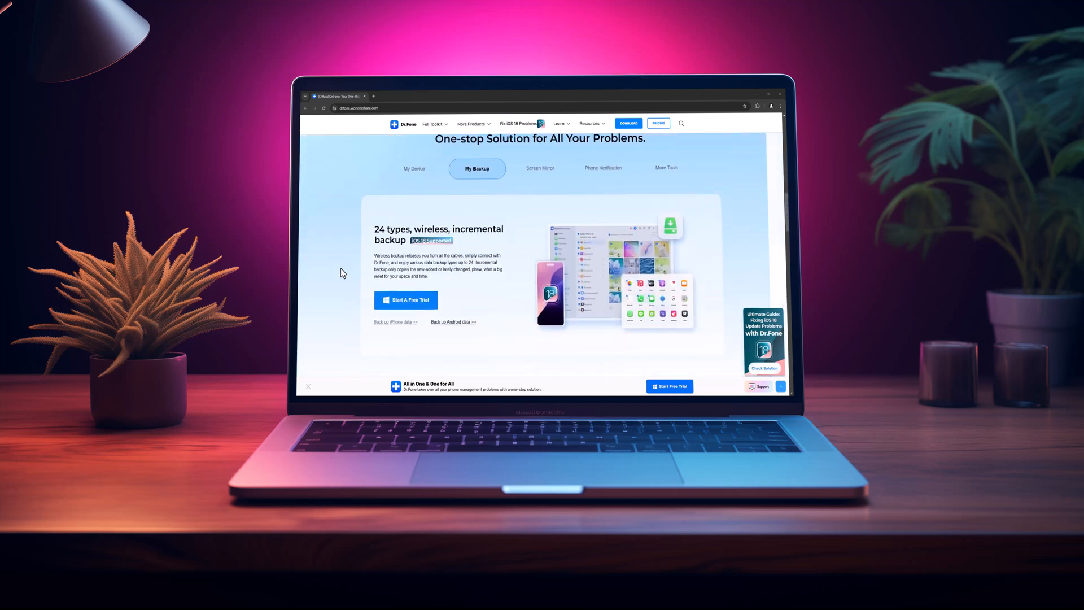
View the My Device, My Backup and Screen Mirror feature overviews in turn.
{"action": "left_click", "coordinate": [414, 195]}
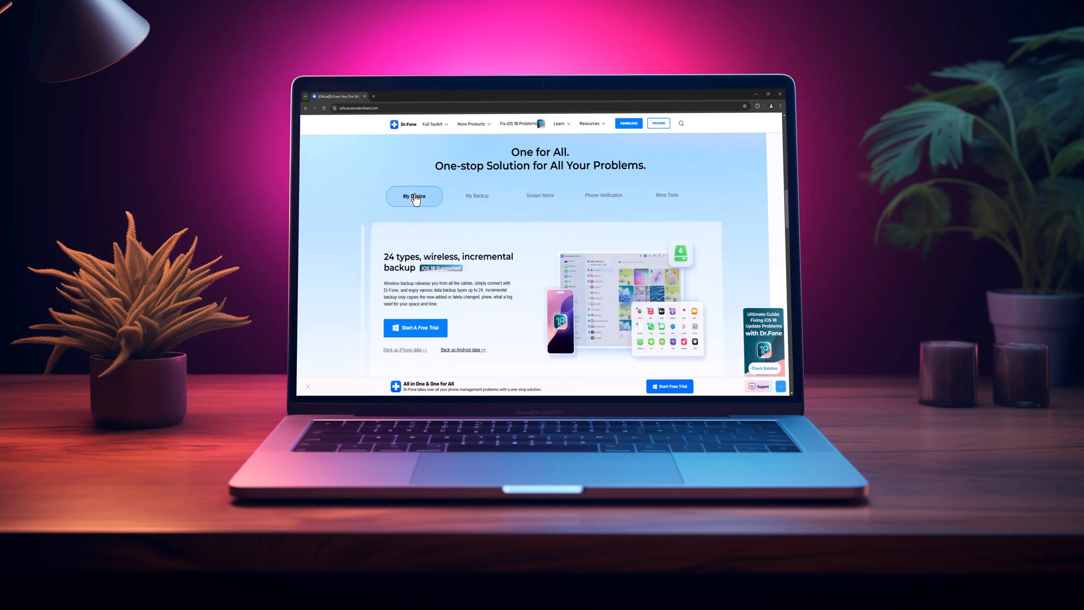
{"action": "left_click", "coordinate": [476, 195]}
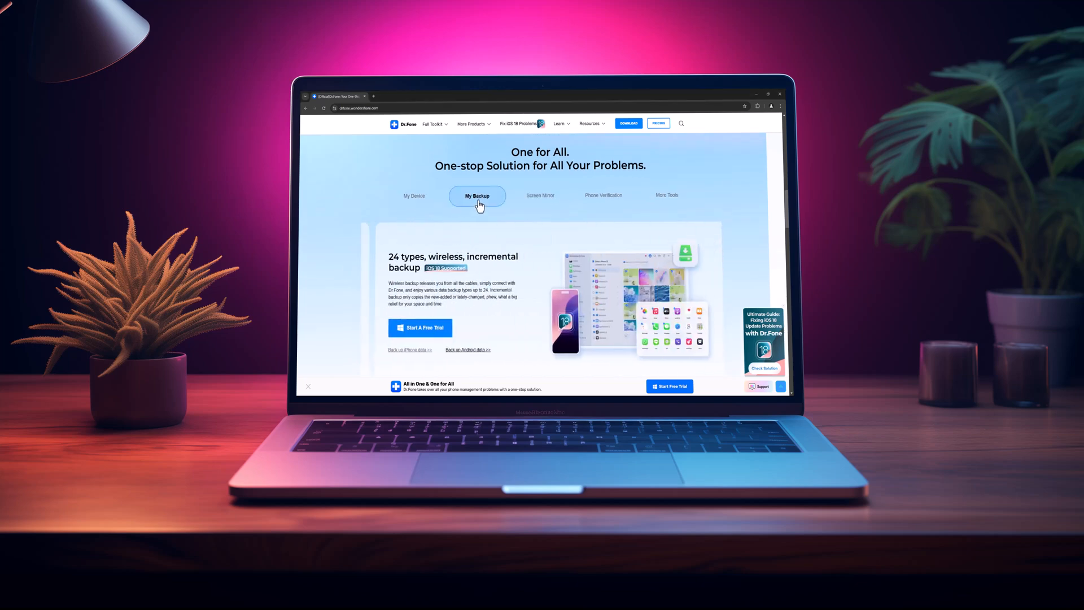
{"action": "left_click", "coordinate": [539, 195]}
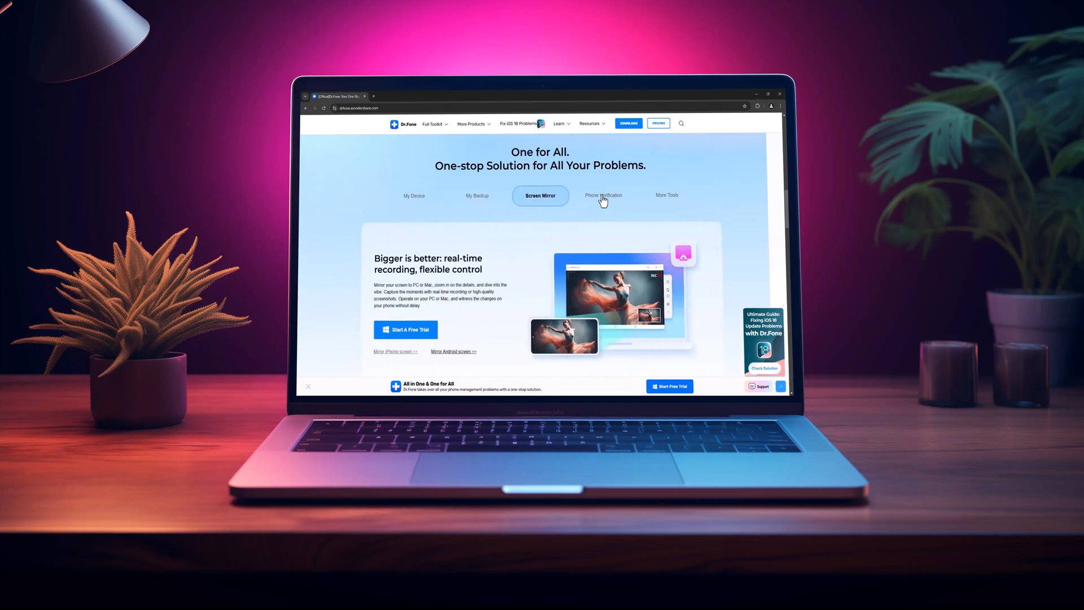
{"action": "mouse_move", "coordinate": [570, 248]}
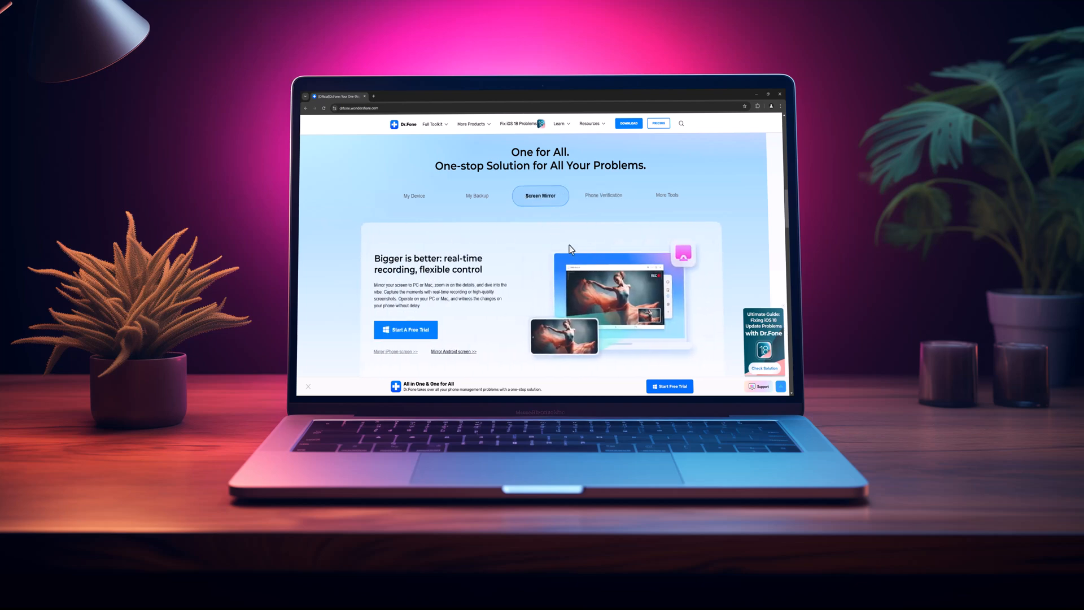
{"action": "left_click", "coordinate": [603, 195]}
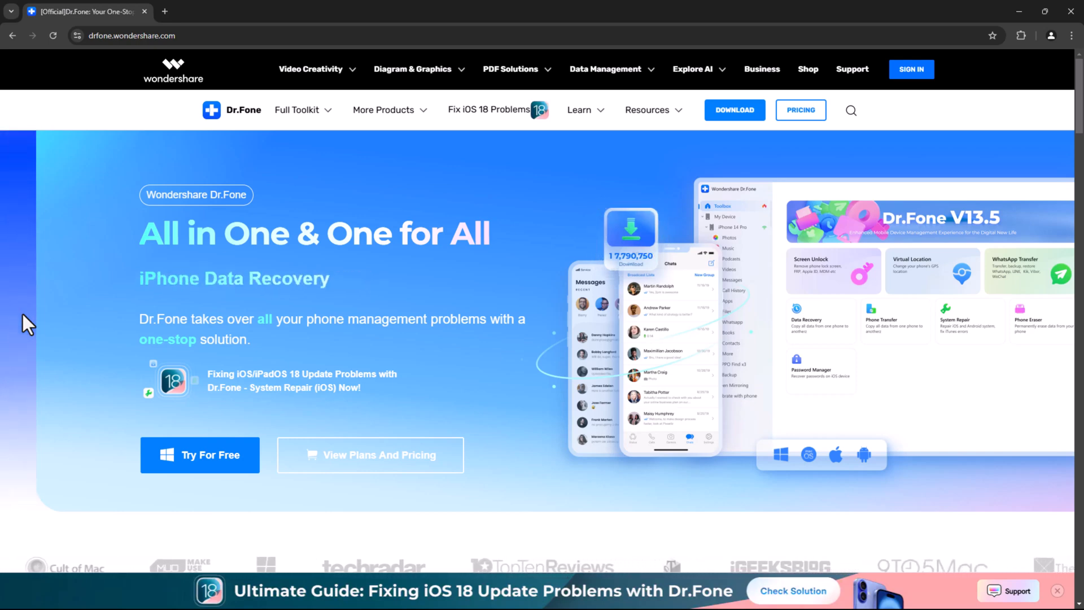
{"action": "mouse_move", "coordinate": [781, 470]}
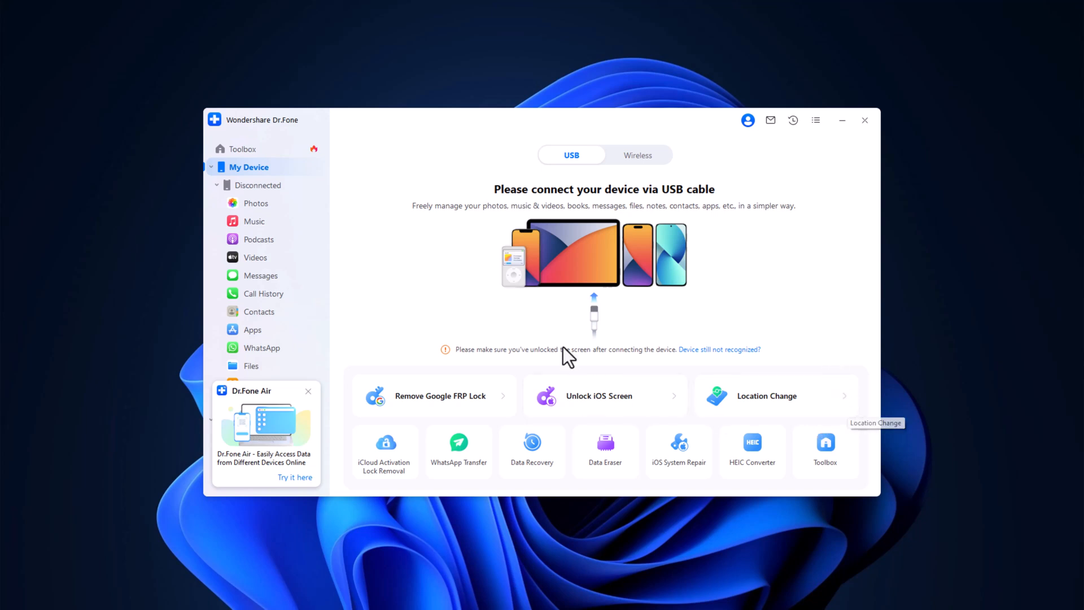
{"action": "mouse_move", "coordinate": [280, 181]}
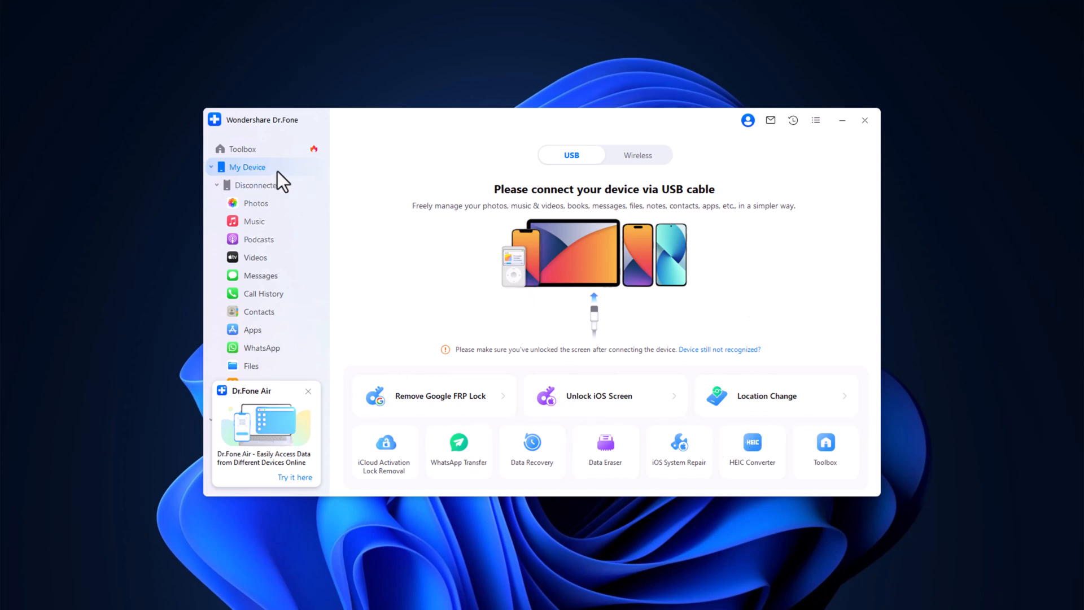
Show the Toolbox listing Data Recovery, Screen Unlock, System Repair and Password Manager.
{"action": "left_click", "coordinate": [241, 149]}
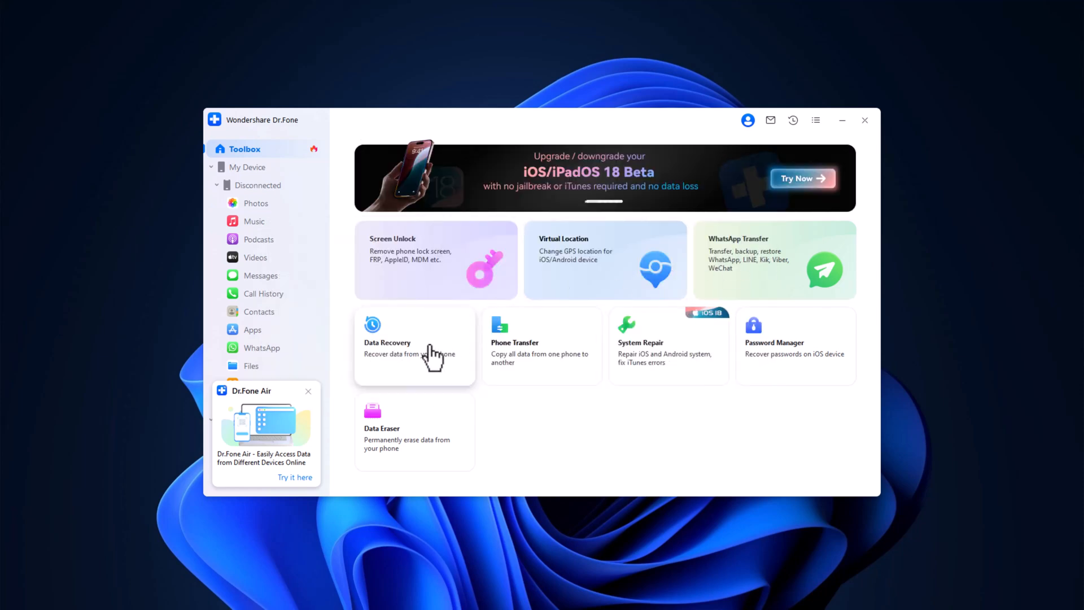
{"action": "mouse_move", "coordinate": [633, 373]}
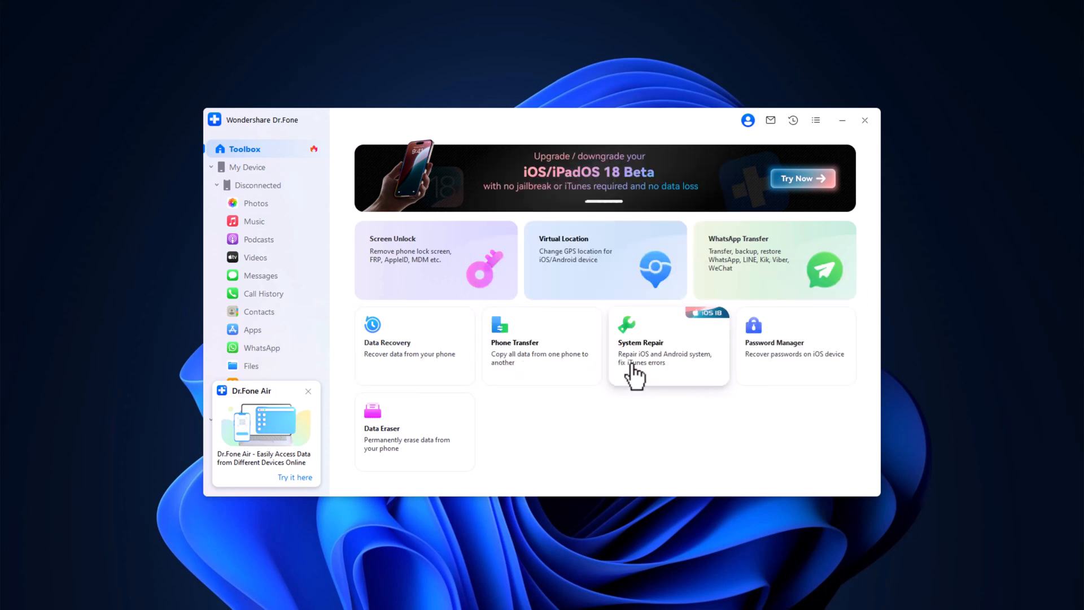
{"action": "mouse_move", "coordinate": [774, 374]}
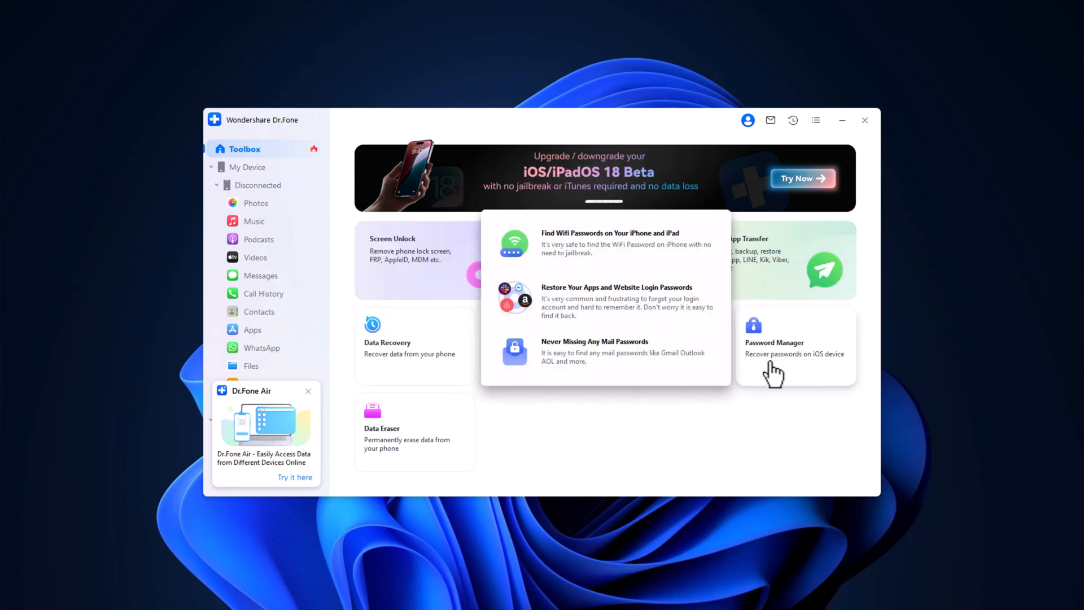
{"action": "mouse_move", "coordinate": [449, 439]}
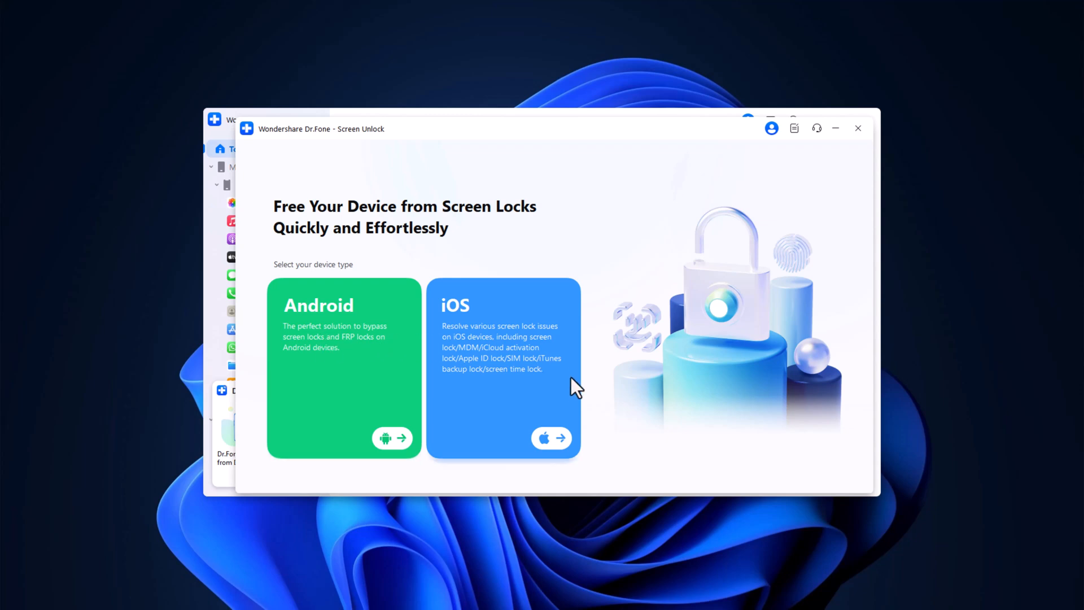
{"action": "mouse_move", "coordinate": [460, 405]}
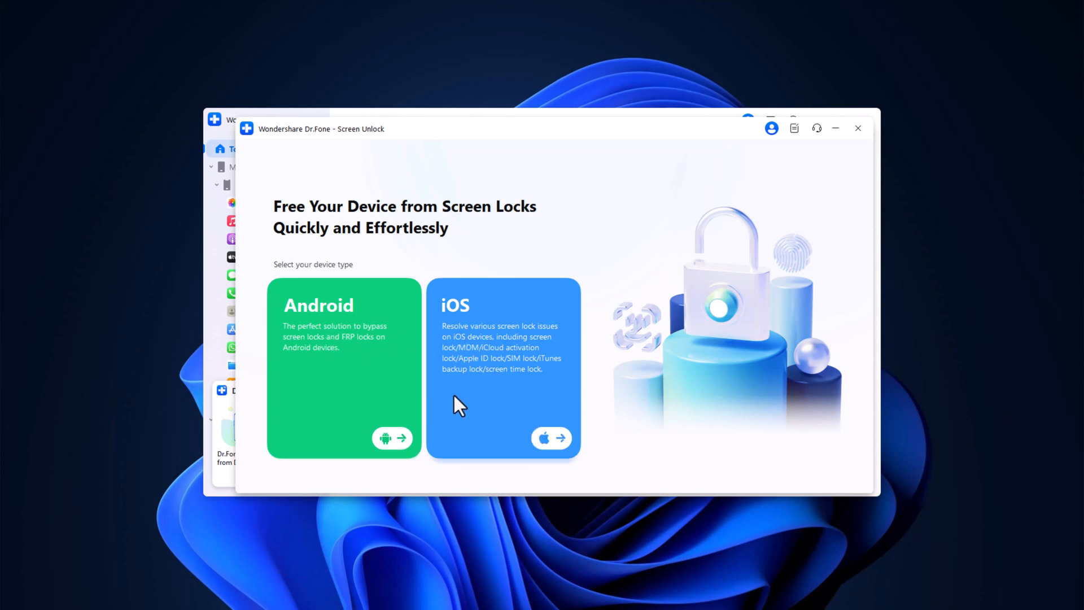
{"action": "mouse_move", "coordinate": [398, 450]}
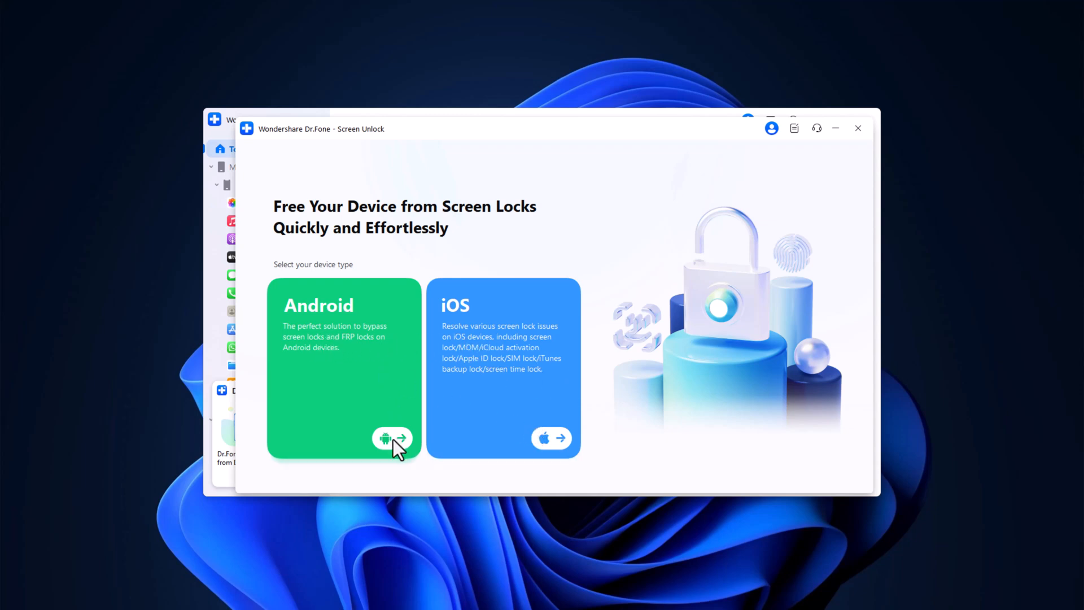
Choose Android as the locked device type in Screen Unlock.
{"action": "left_click", "coordinate": [392, 438]}
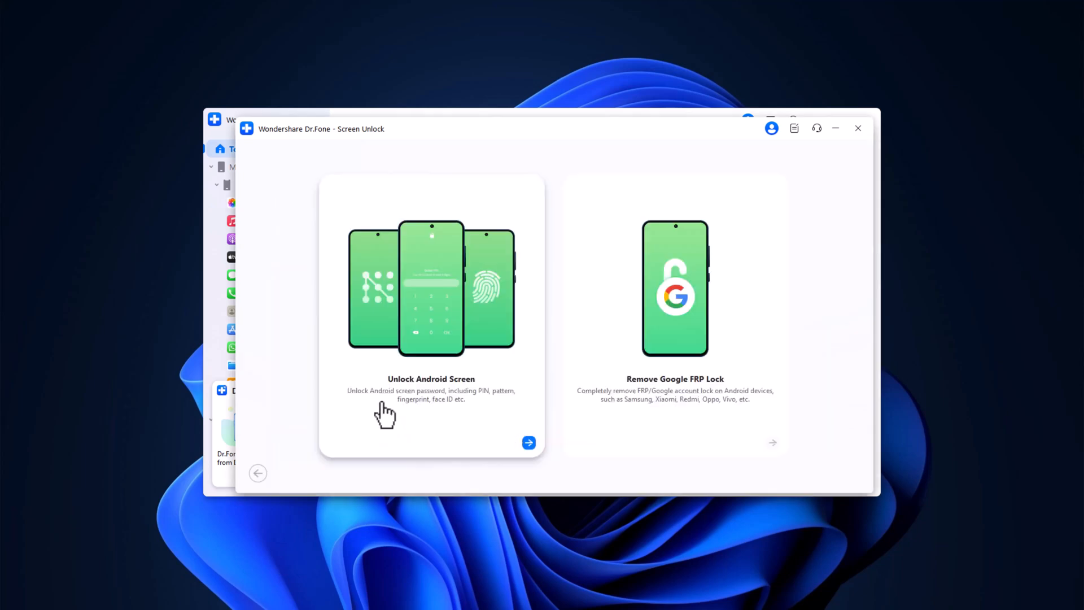
{"action": "mouse_move", "coordinate": [700, 373]}
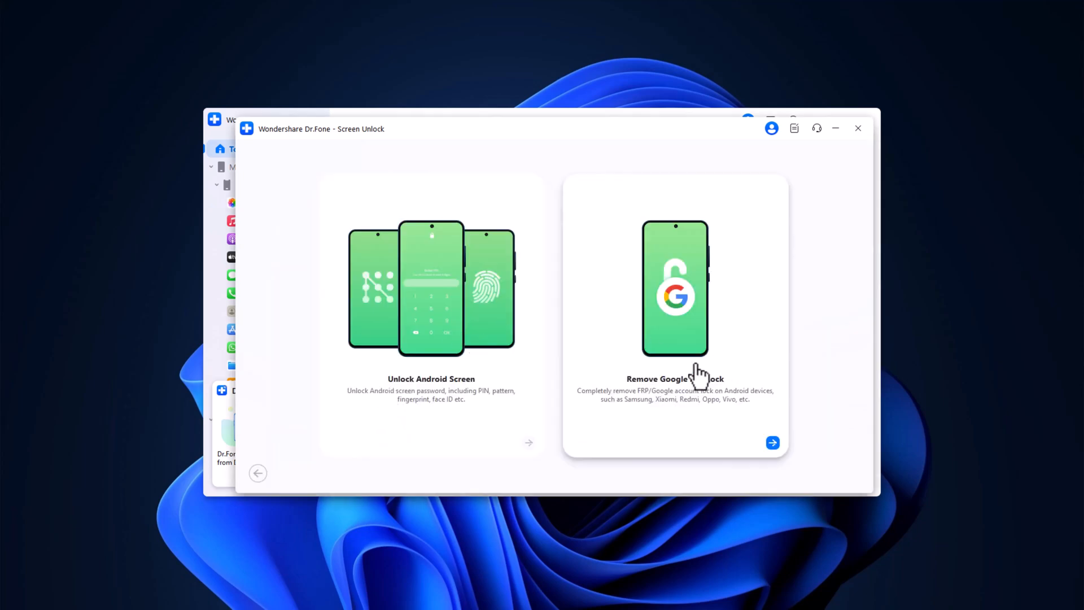
{"action": "mouse_move", "coordinate": [686, 351]}
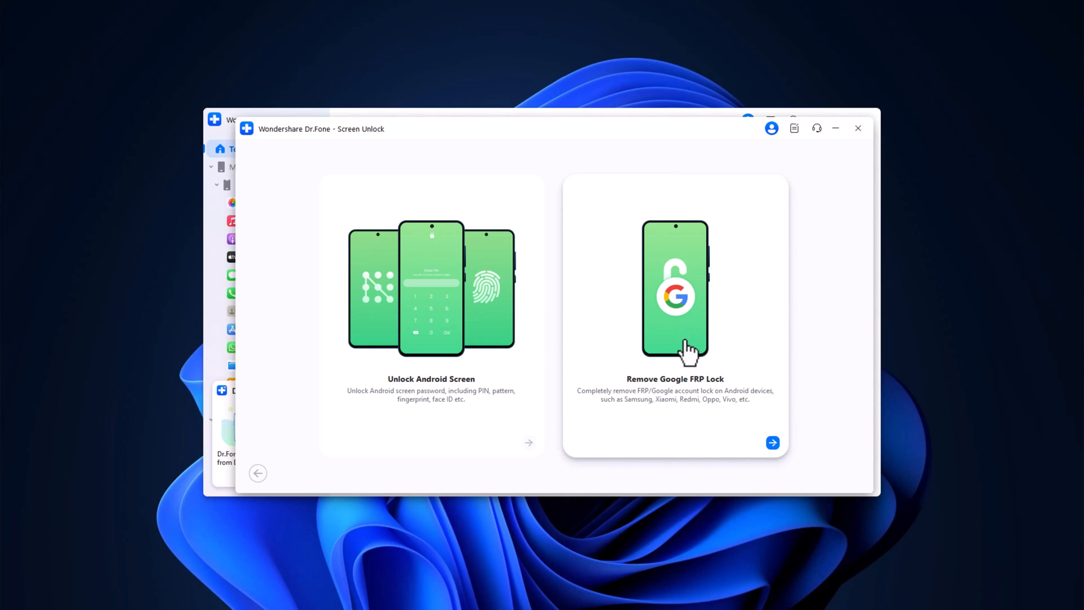
{"action": "mouse_move", "coordinate": [730, 329]}
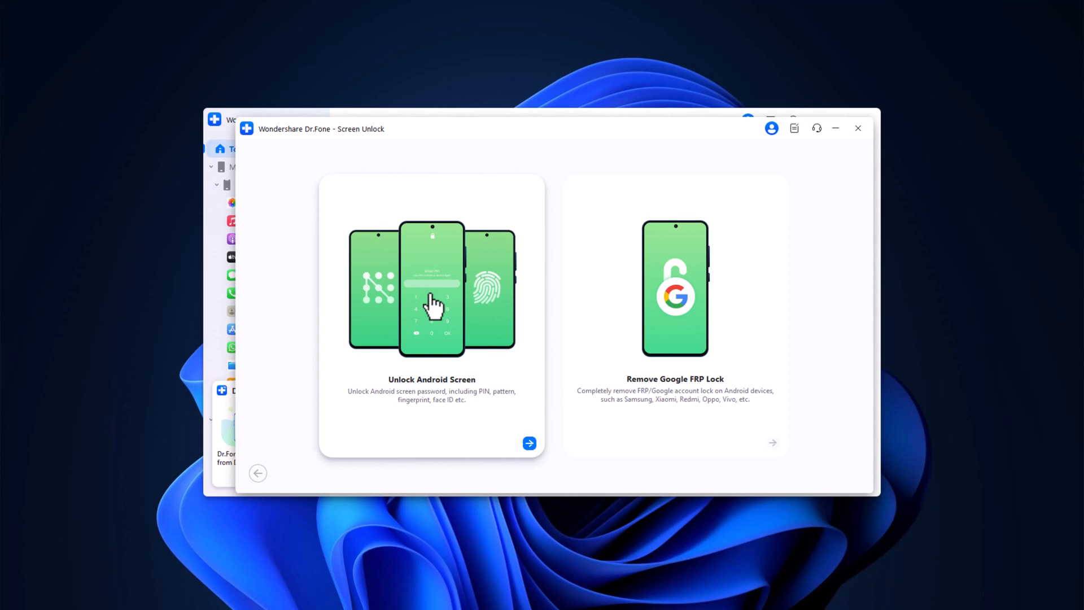
Start Unlock Android Screen and pick Samsung as the phone brand.
{"action": "left_click", "coordinate": [772, 443]}
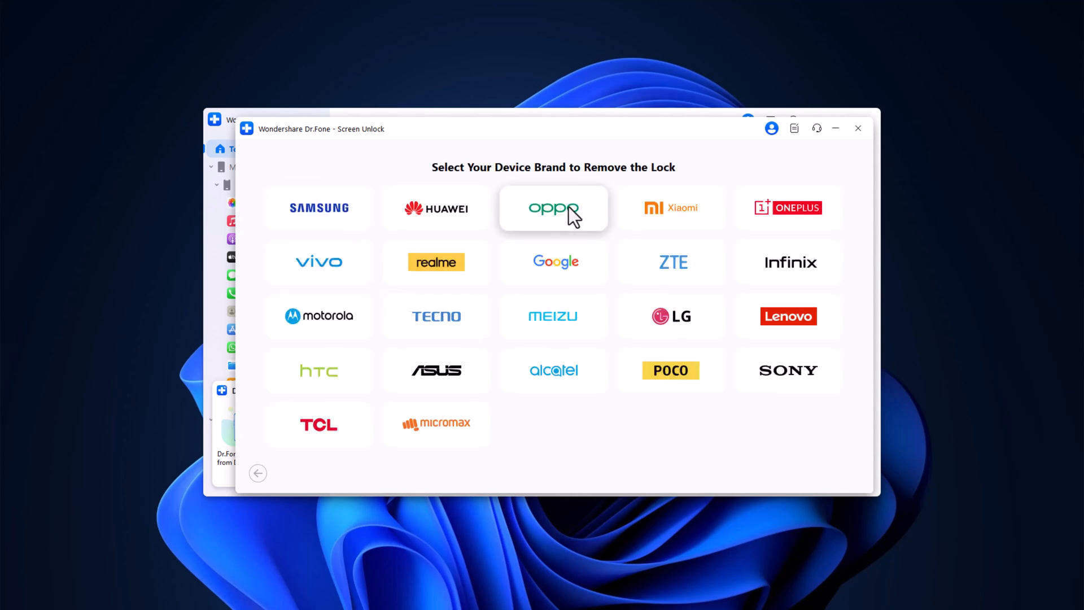
{"action": "mouse_move", "coordinate": [436, 208]}
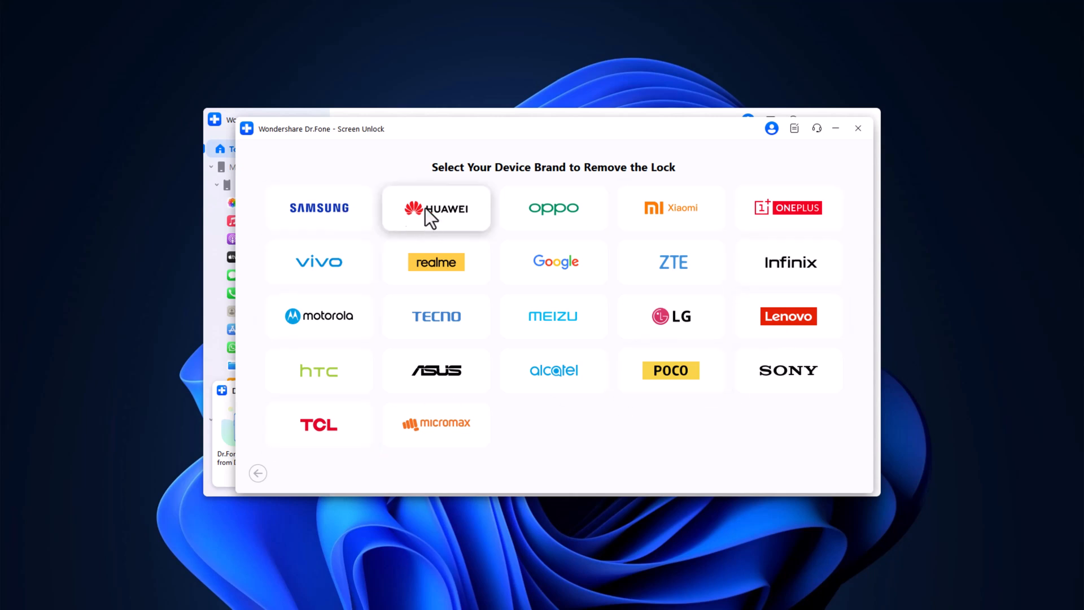
{"action": "mouse_move", "coordinate": [669, 222]}
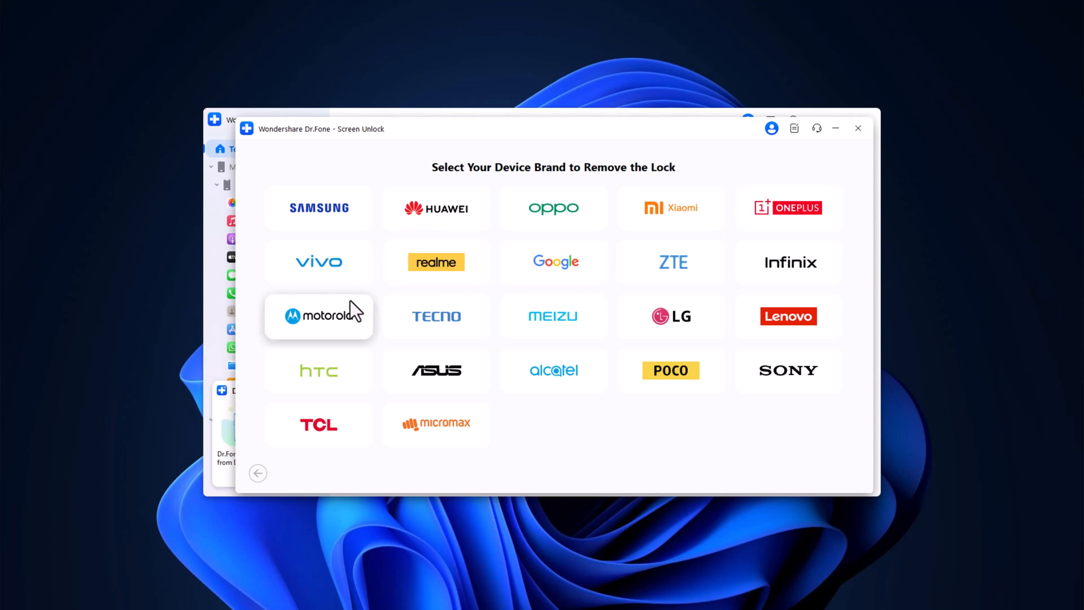
{"action": "mouse_move", "coordinate": [635, 433]}
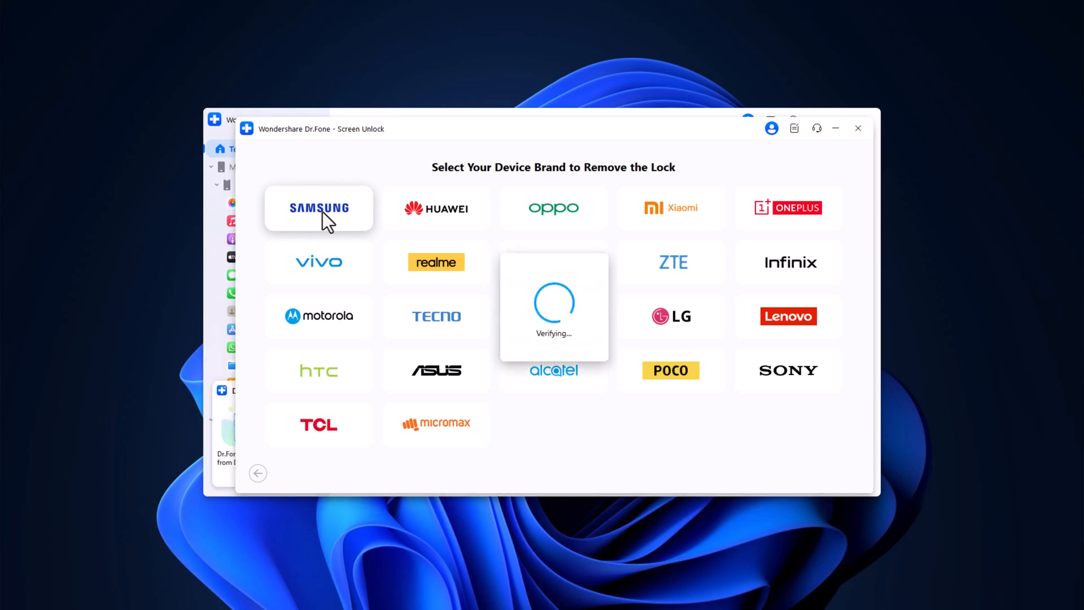
{"action": "left_click", "coordinate": [319, 208]}
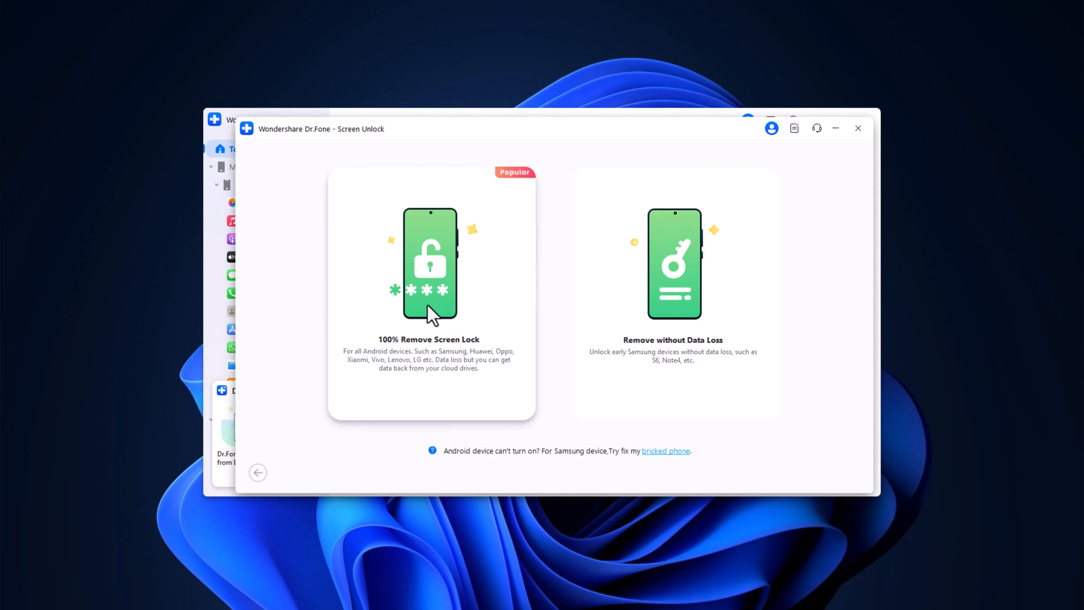
{"action": "mouse_move", "coordinate": [459, 323]}
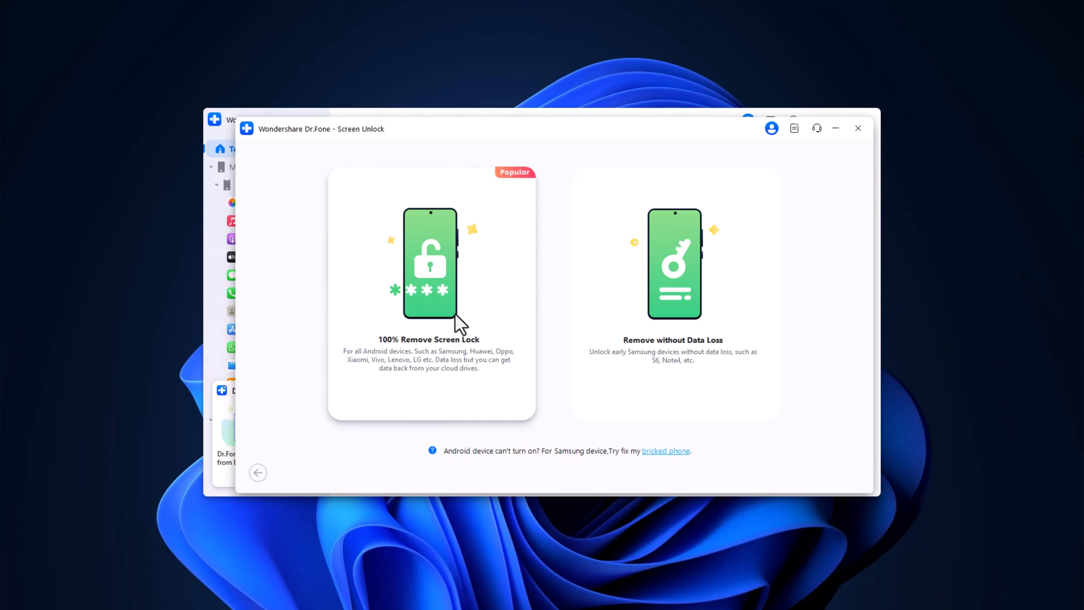
{"action": "mouse_move", "coordinate": [722, 324]}
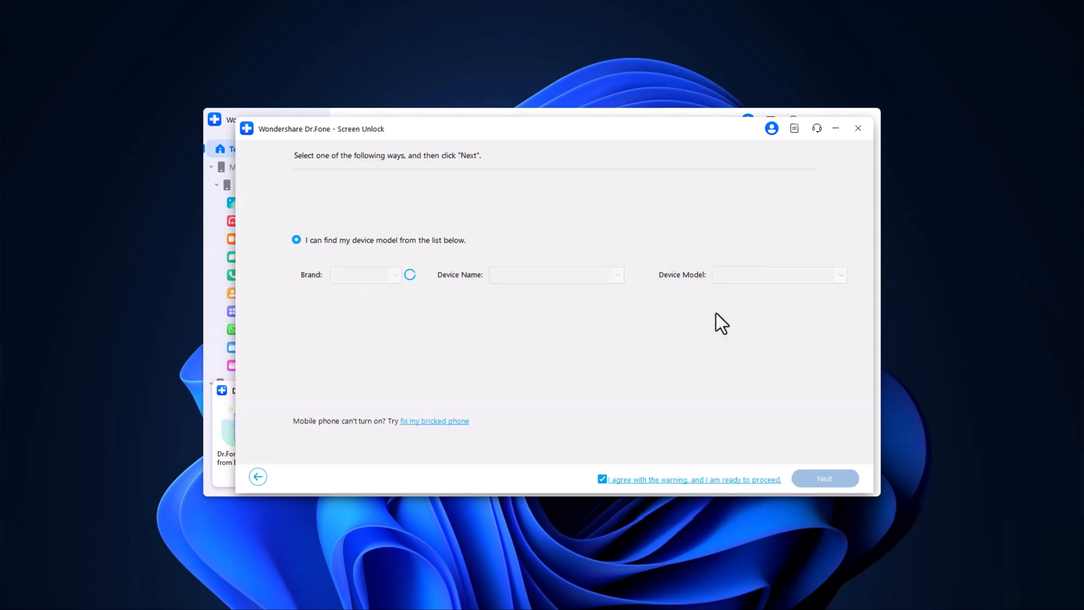
Select Galaxy S4 with model GT-I9500(Non-LTE) and submit it with Next.
{"action": "left_click", "coordinate": [365, 274]}
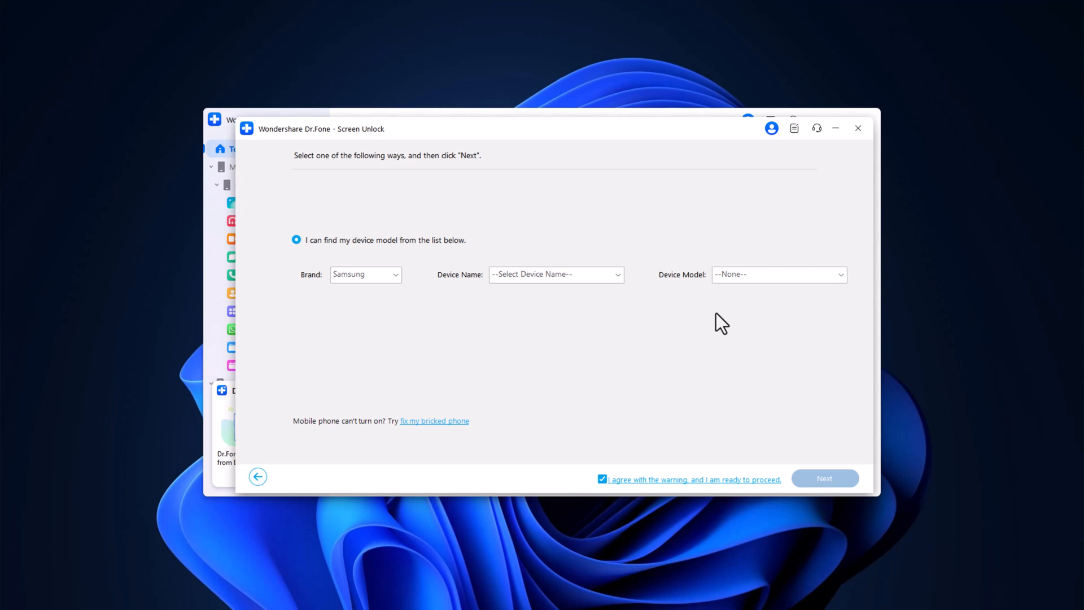
{"action": "left_click", "coordinate": [553, 273]}
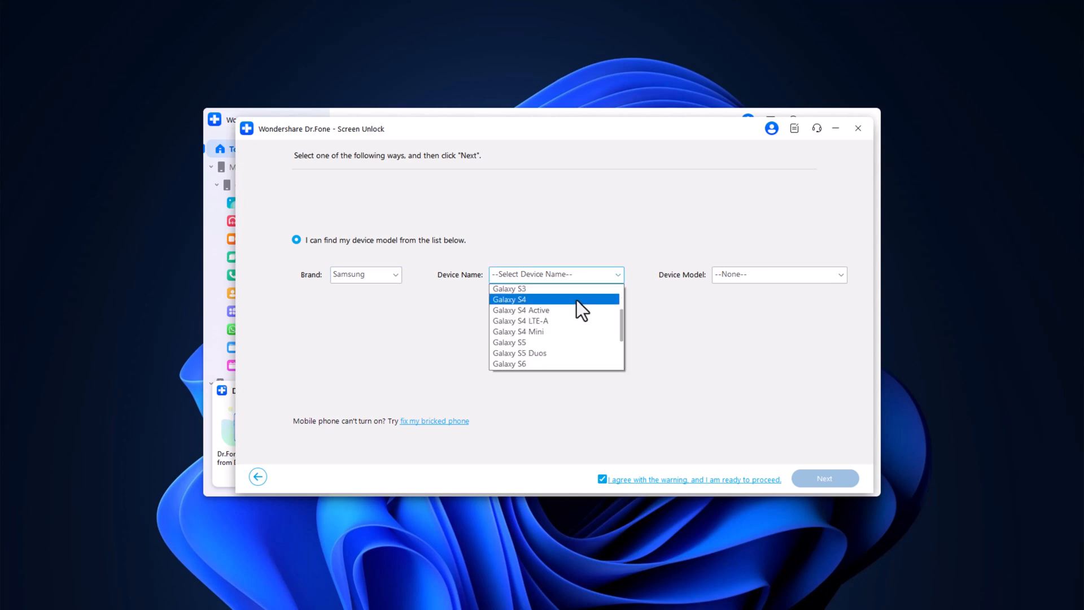
{"action": "left_click", "coordinate": [509, 299]}
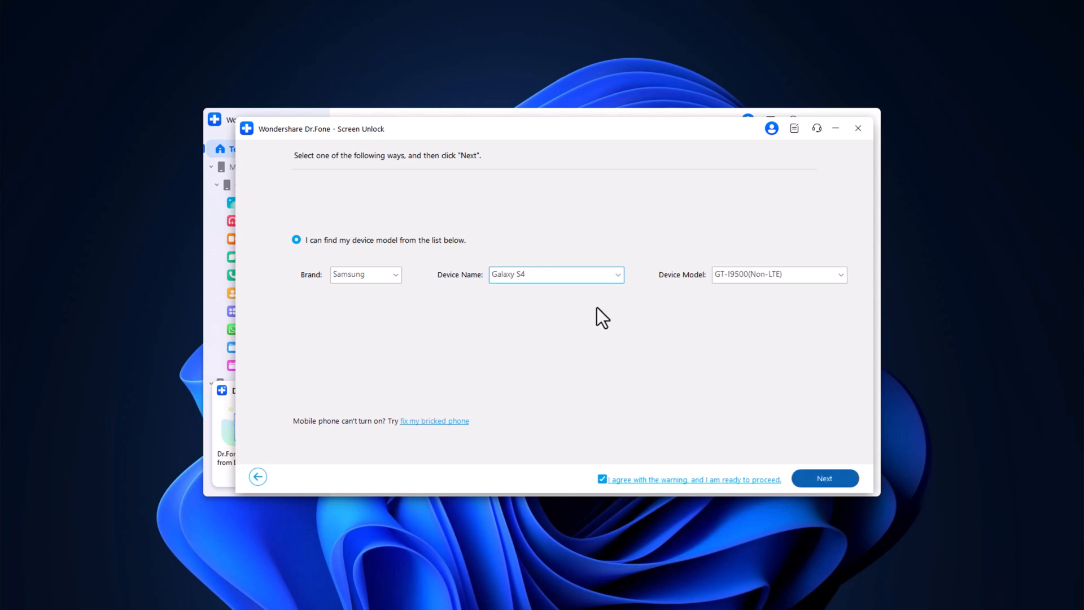
{"action": "left_click", "coordinate": [778, 274]}
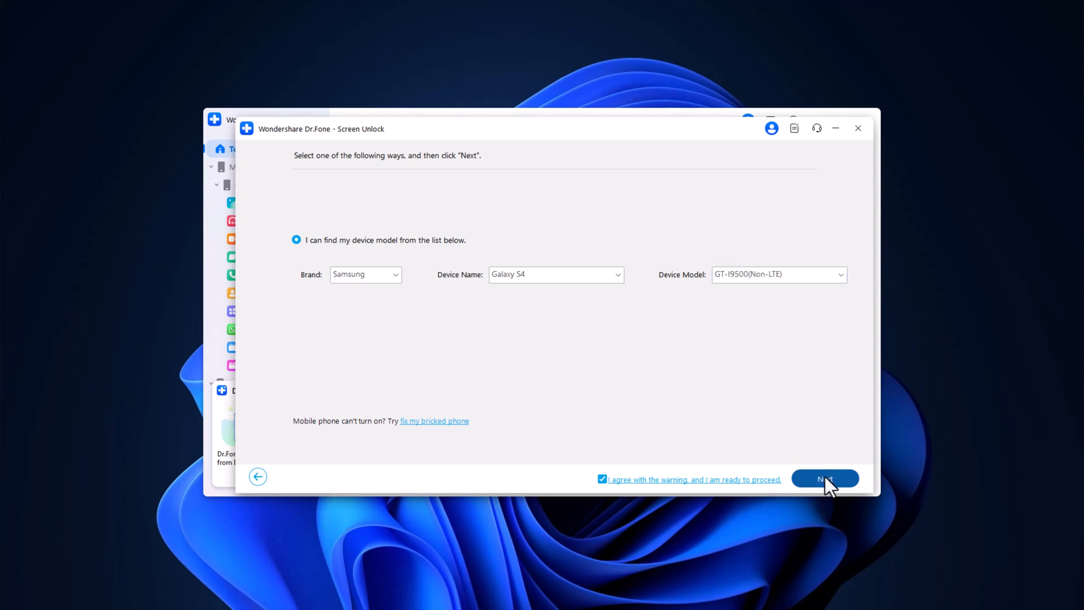
{"action": "left_click", "coordinate": [825, 479]}
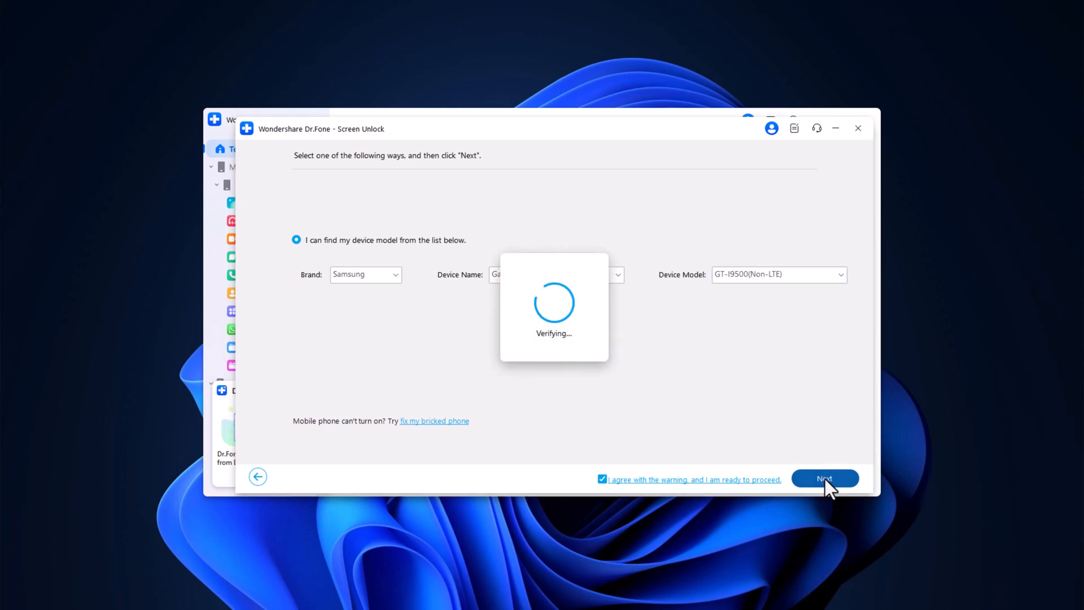
{"action": "left_click", "coordinate": [824, 479]}
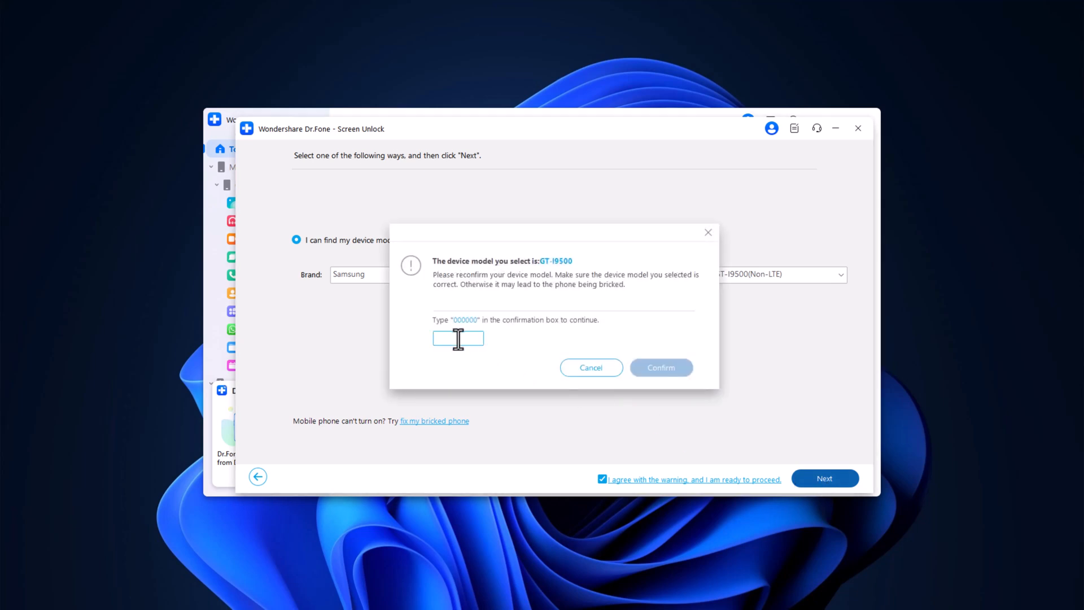
Enter the 000000 confirmation code and confirm the GT-I9500 model choice.
{"action": "type", "text": "000000"}
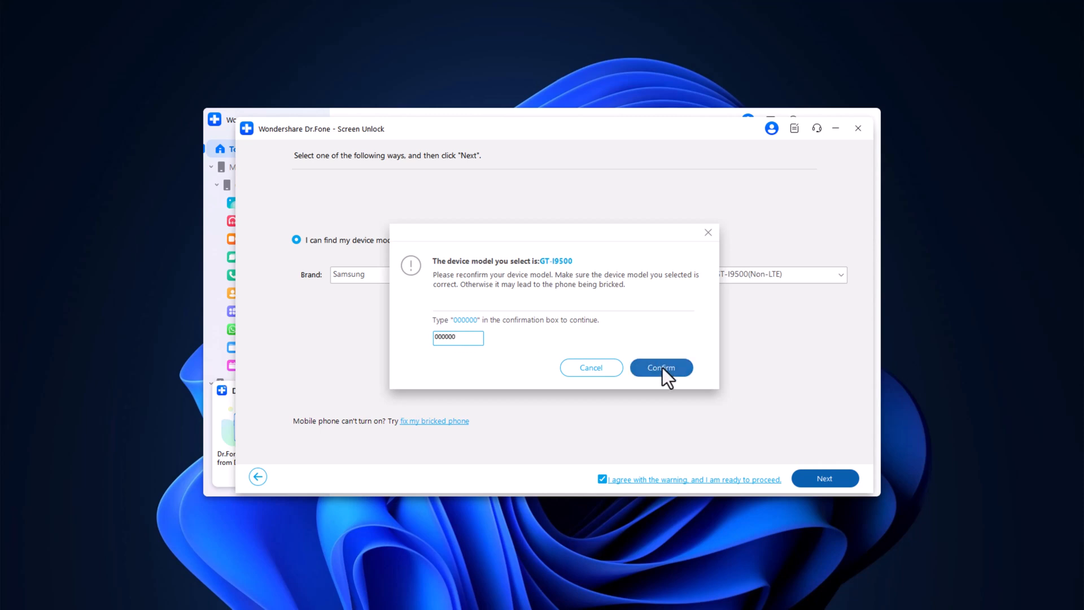
{"action": "left_click", "coordinate": [660, 367]}
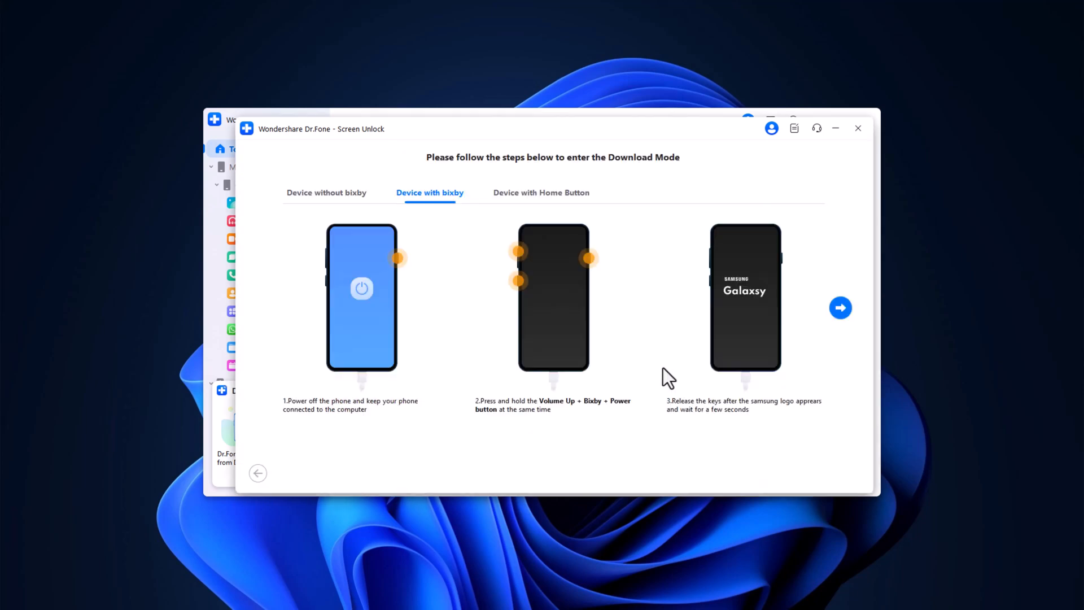
Page through the Download Mode steps for phones without Bixby, with Bixby and with a home button.
{"action": "left_click", "coordinate": [840, 307]}
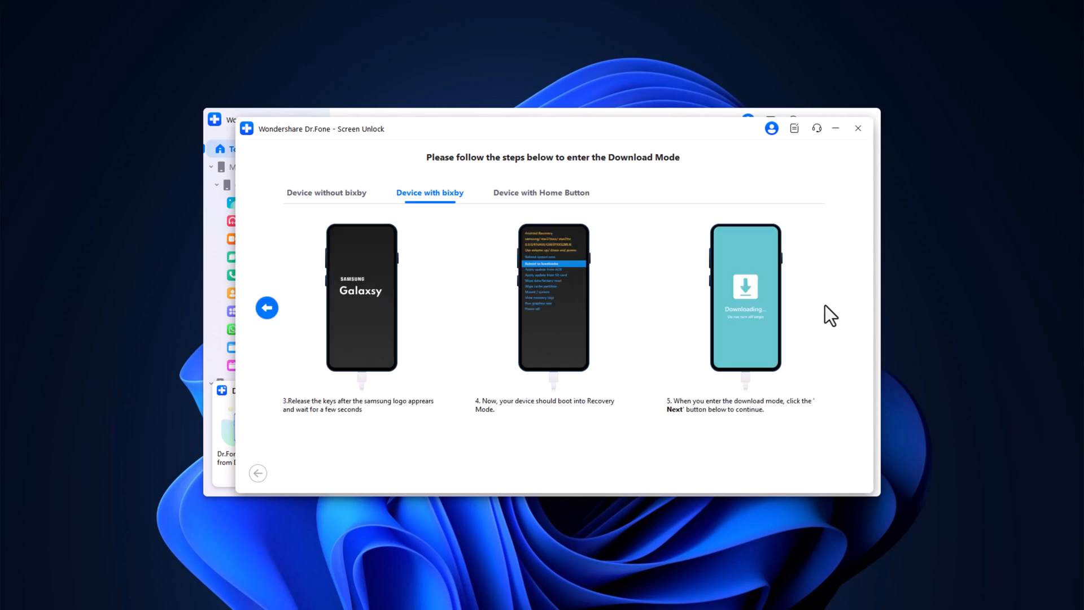
{"action": "left_click", "coordinate": [327, 192]}
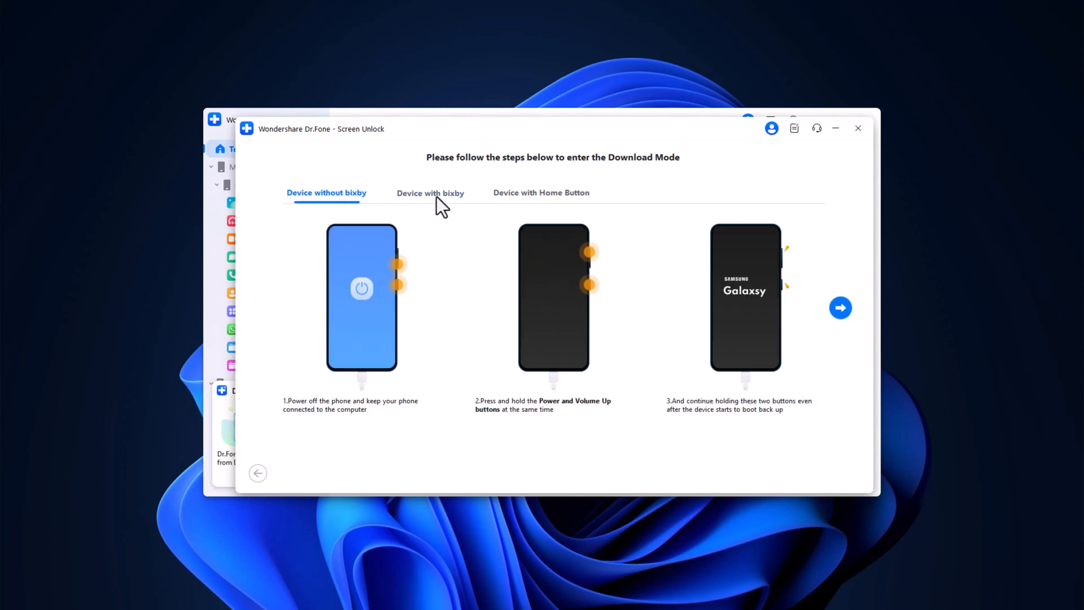
{"action": "left_click", "coordinate": [429, 192]}
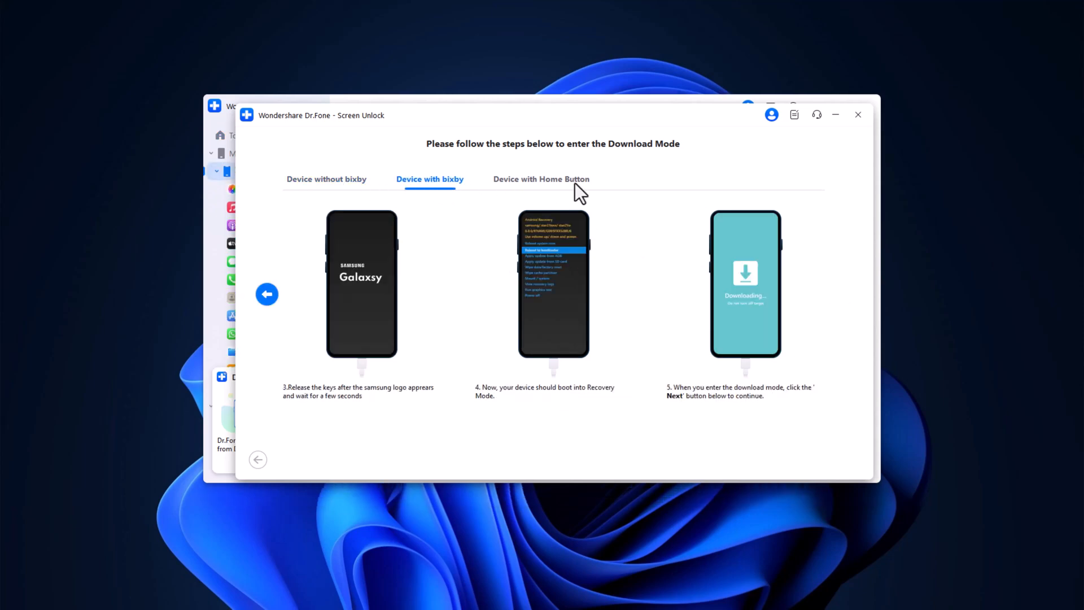
{"action": "left_click", "coordinate": [540, 180]}
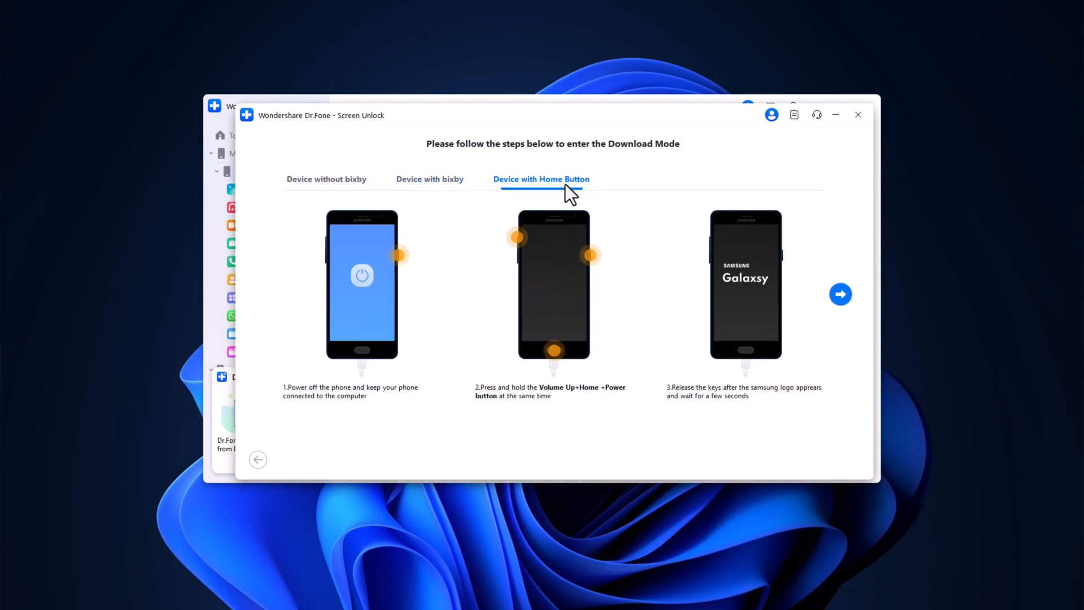
{"action": "left_click", "coordinate": [840, 294]}
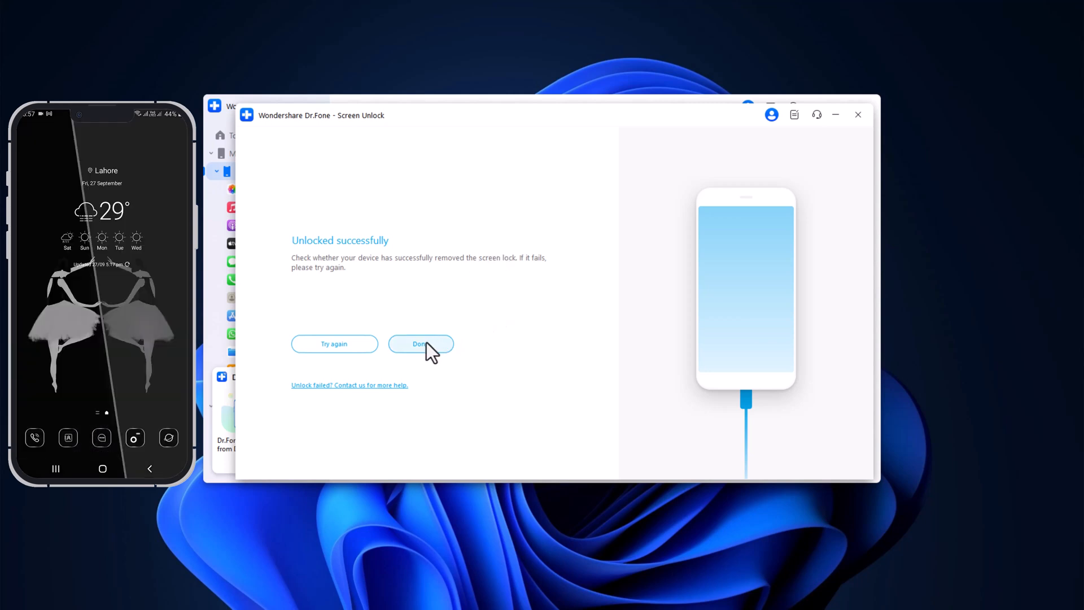
Dismiss the 'Unlocked successfully' screen with Done, returning to the Android unlock options.
{"action": "left_click", "coordinate": [420, 343]}
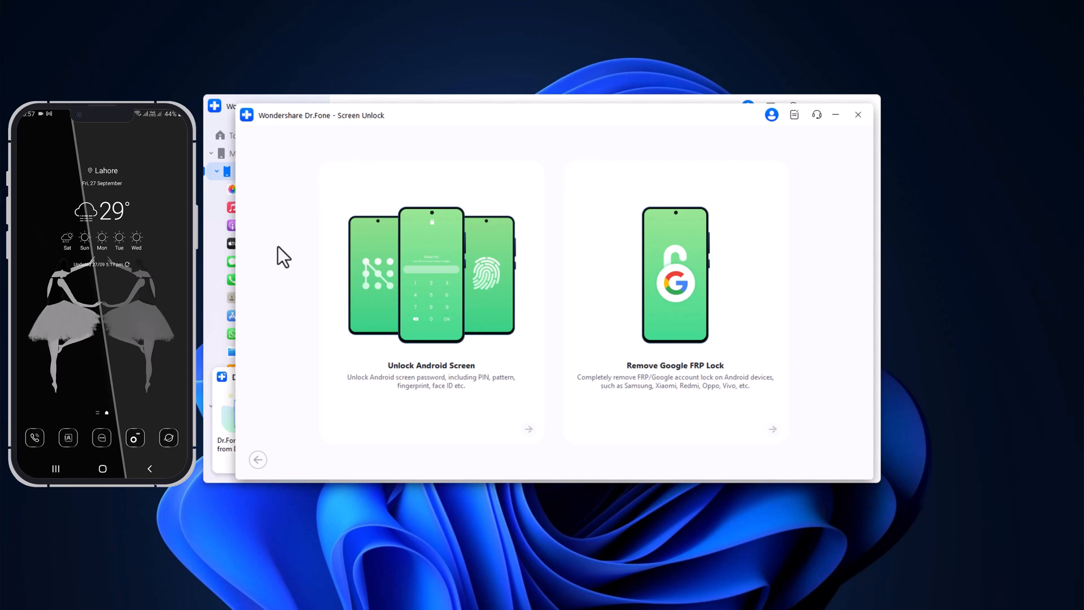